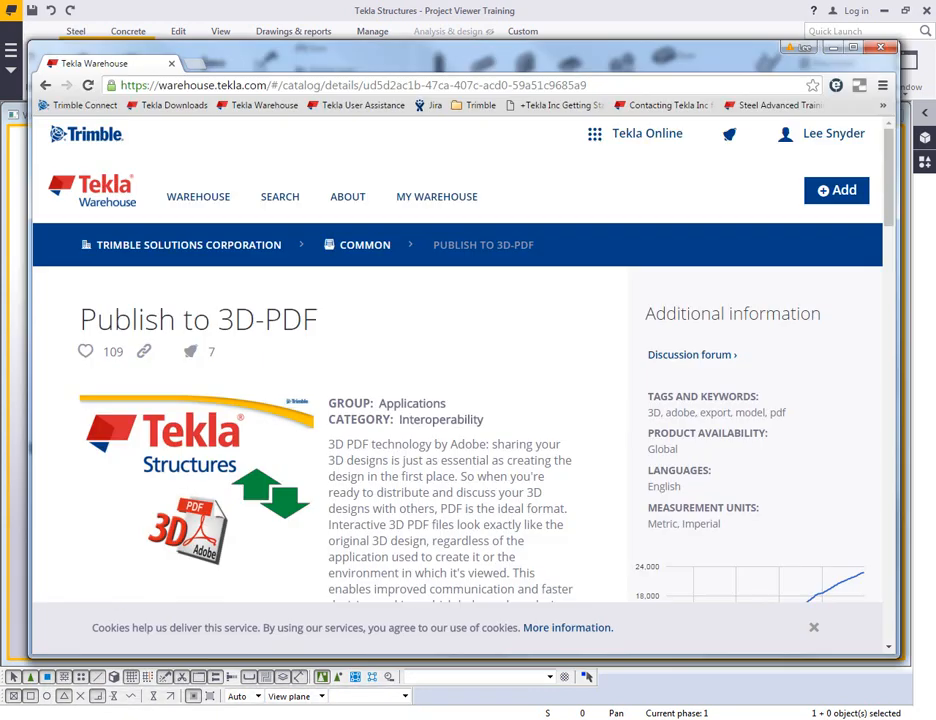
{"action": "mouse_move", "coordinate": [266, 352]}
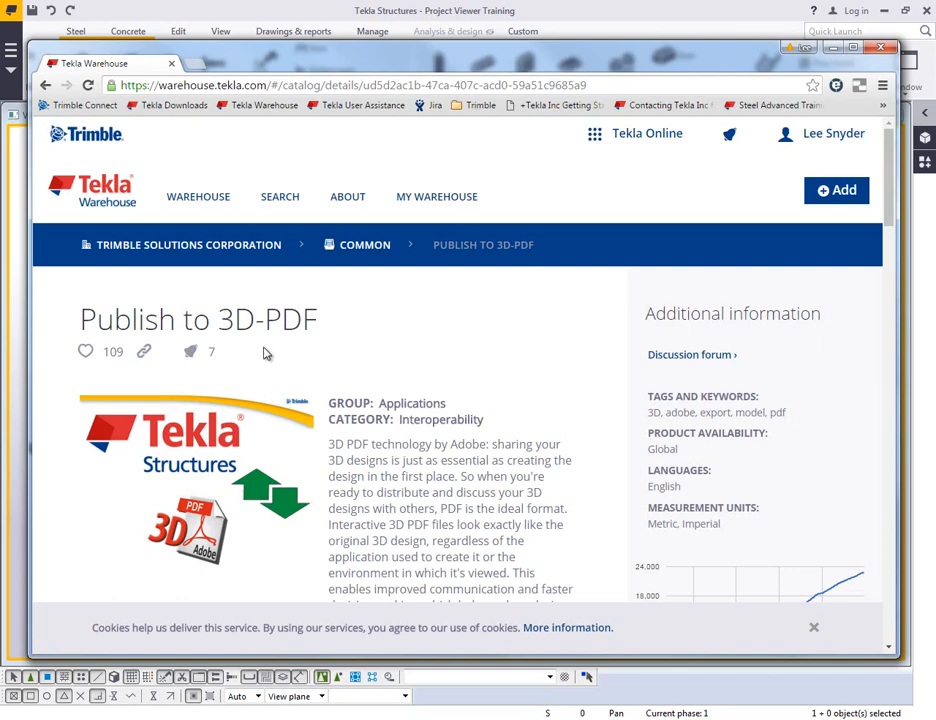
Scroll the Publish to 3D-PDF page to reveal its Versions list including the 2016.4 release.
{"action": "scroll", "scroll_direction": "down", "scroll_amount": 3}
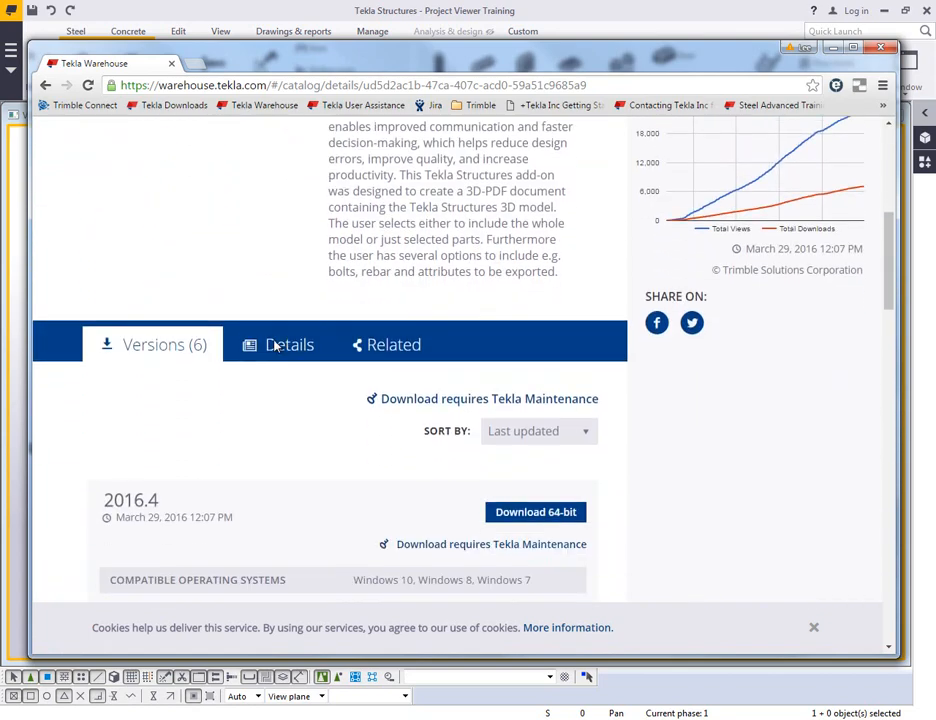
{"action": "scroll", "scroll_direction": "up", "scroll_amount": 3}
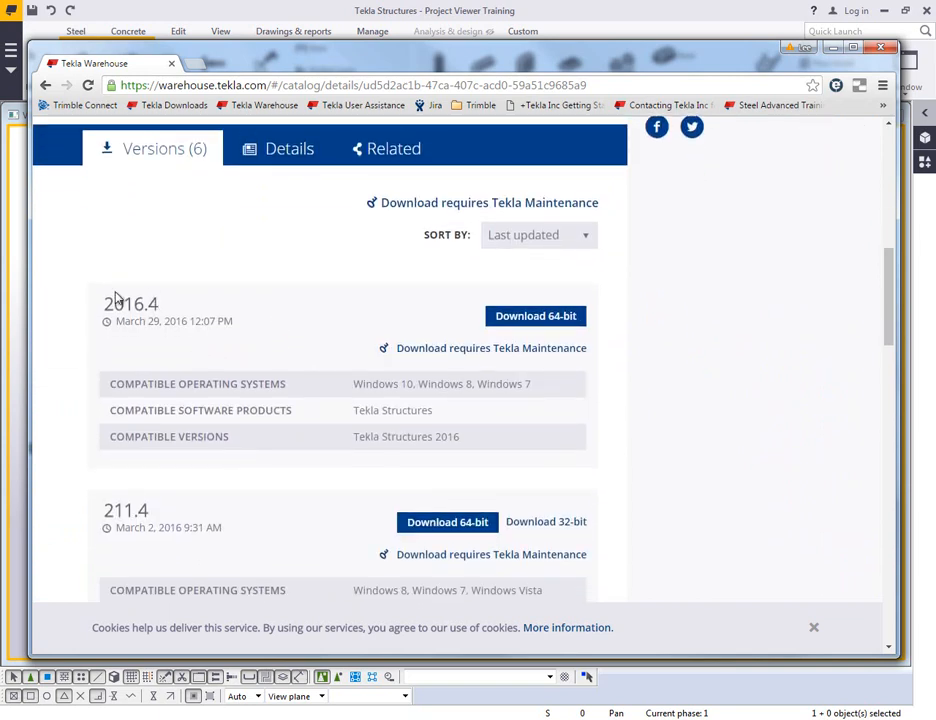
{"action": "mouse_move", "coordinate": [136, 308]}
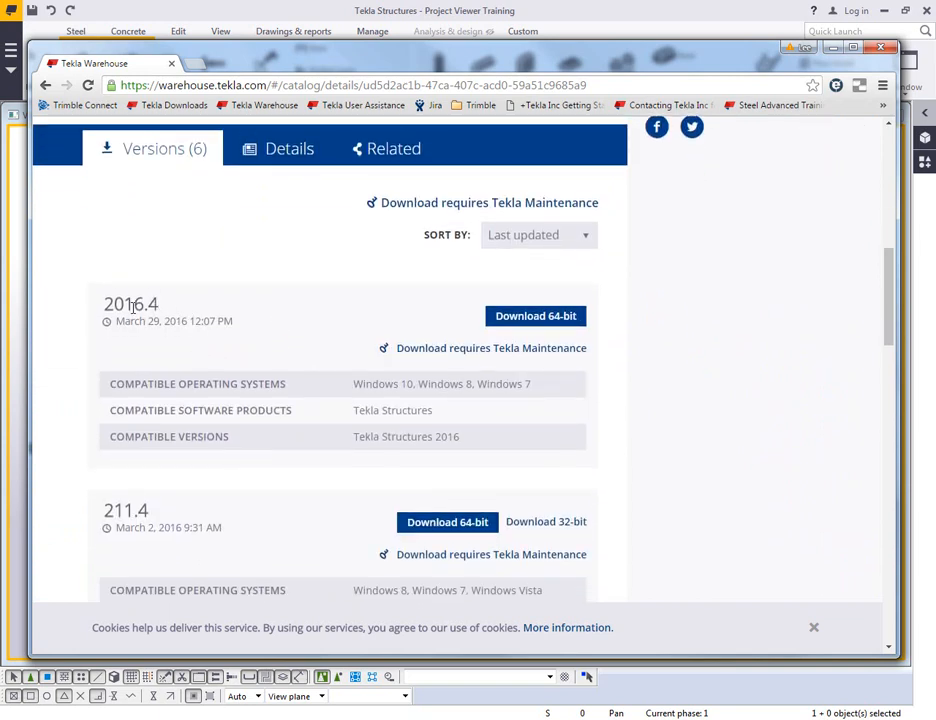
{"action": "mouse_move", "coordinate": [336, 320]}
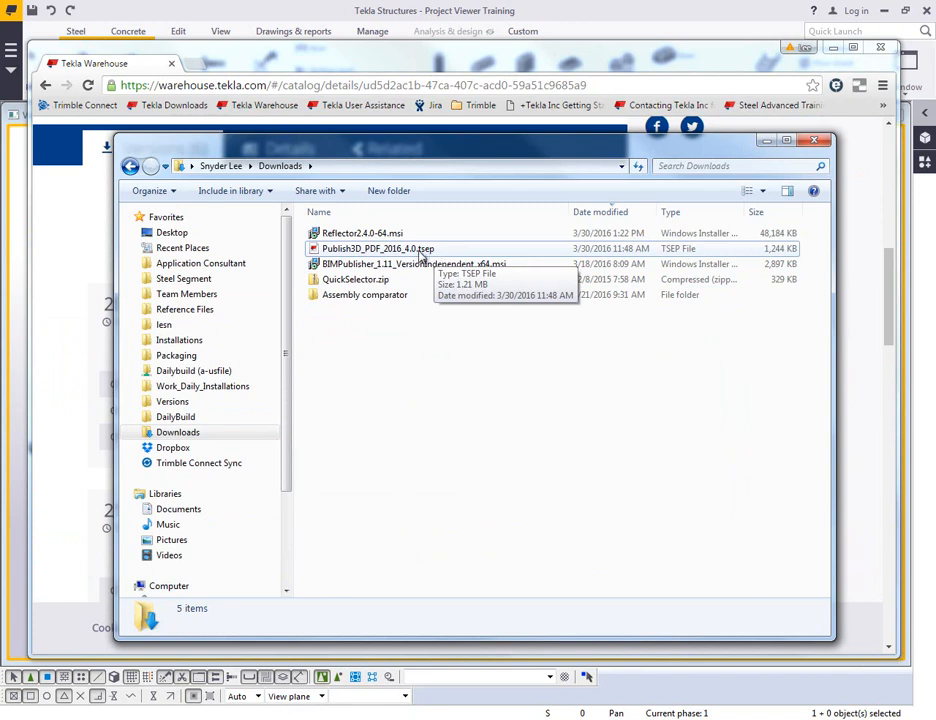
{"action": "mouse_move", "coordinate": [428, 258]}
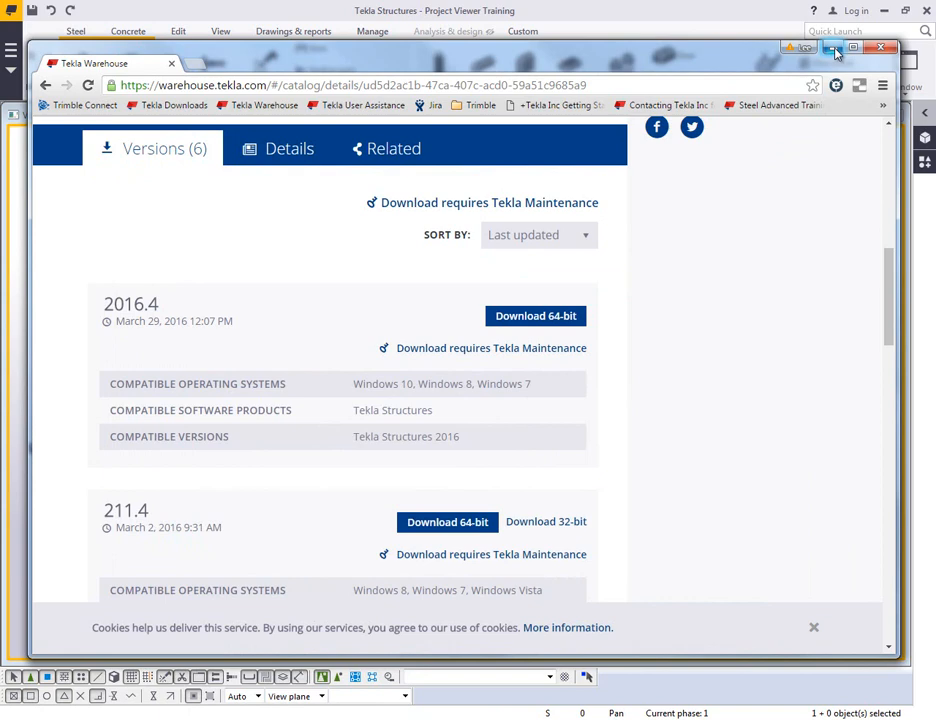
Dismiss the browser and launch Extension manager from the Applications & components catalog menu.
{"action": "left_click", "coordinate": [880, 48]}
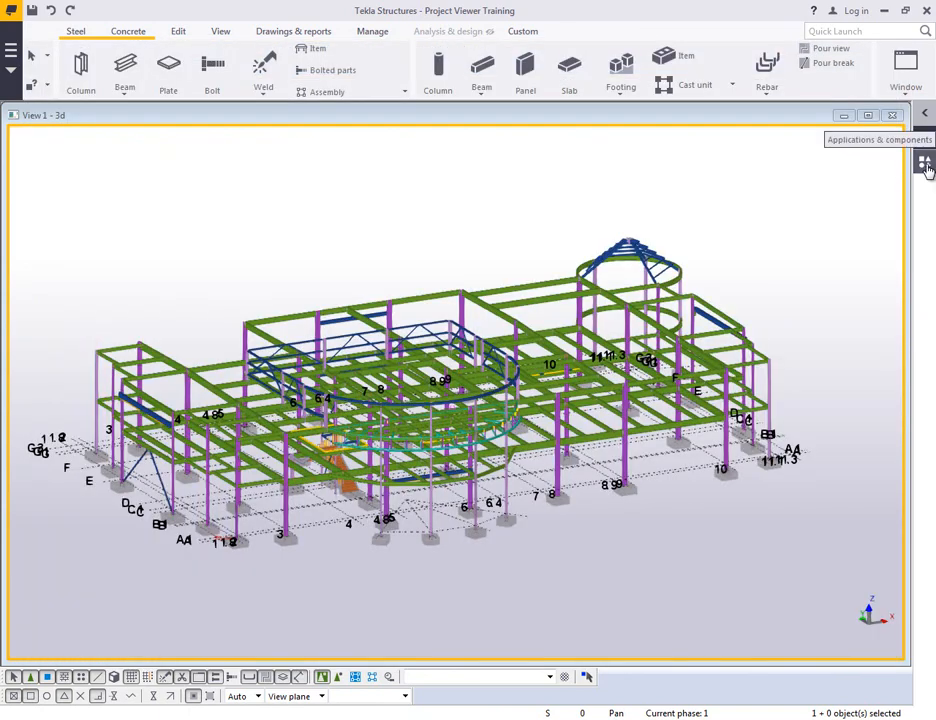
{"action": "left_click", "coordinate": [924, 162]}
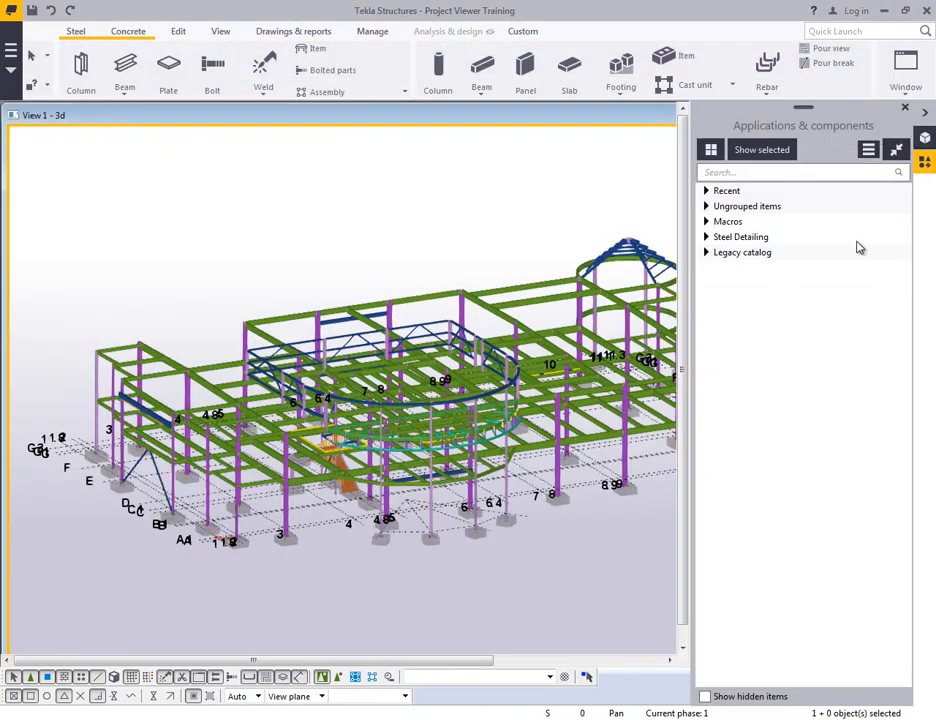
{"action": "left_click", "coordinate": [868, 148]}
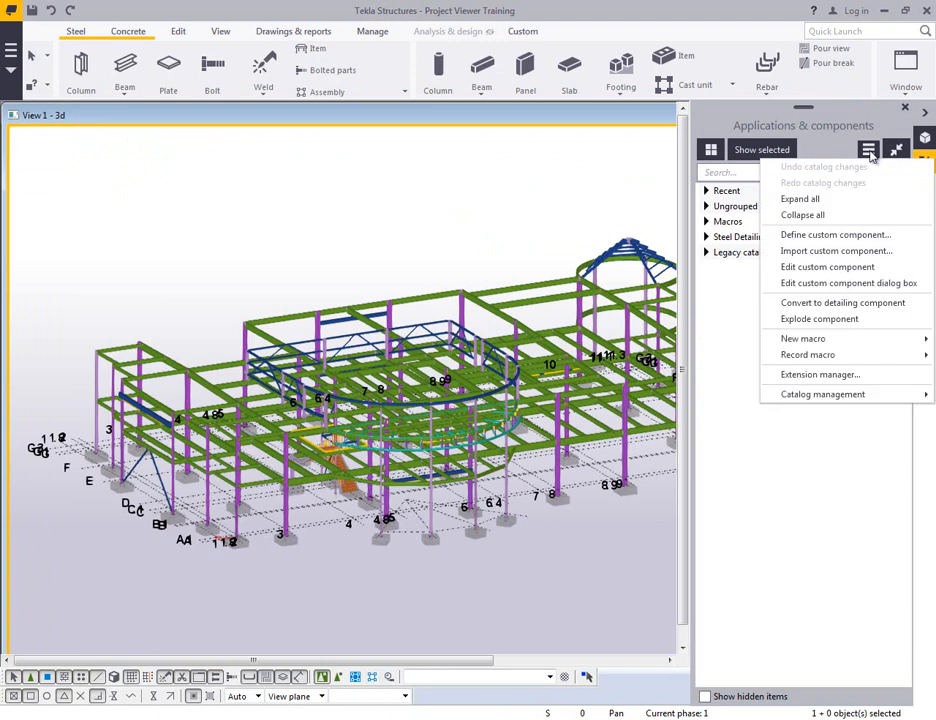
{"action": "mouse_move", "coordinate": [864, 210]}
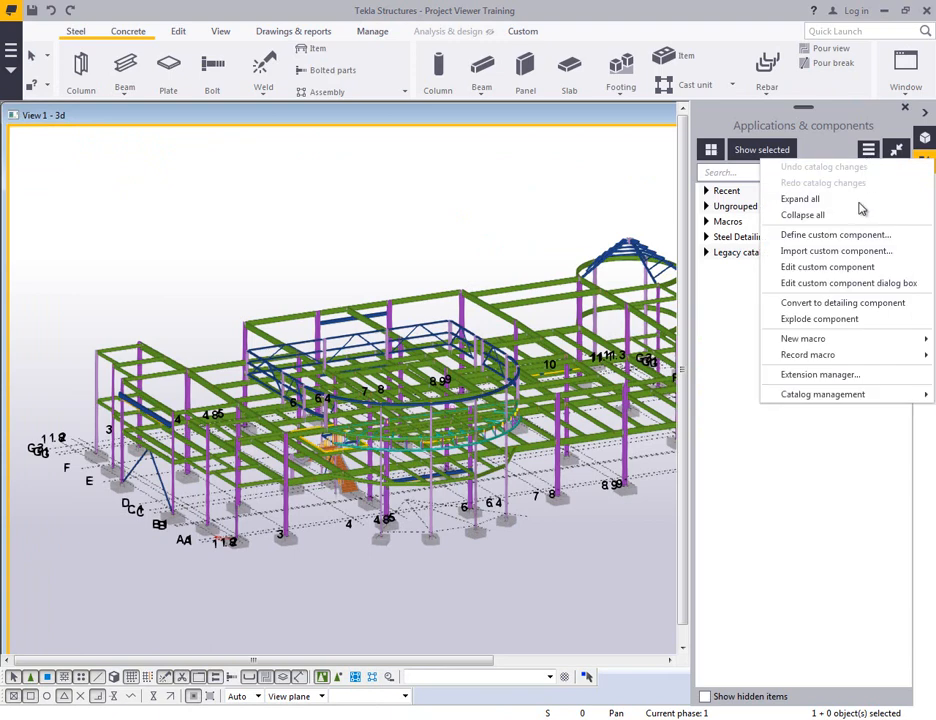
{"action": "mouse_move", "coordinate": [818, 374]}
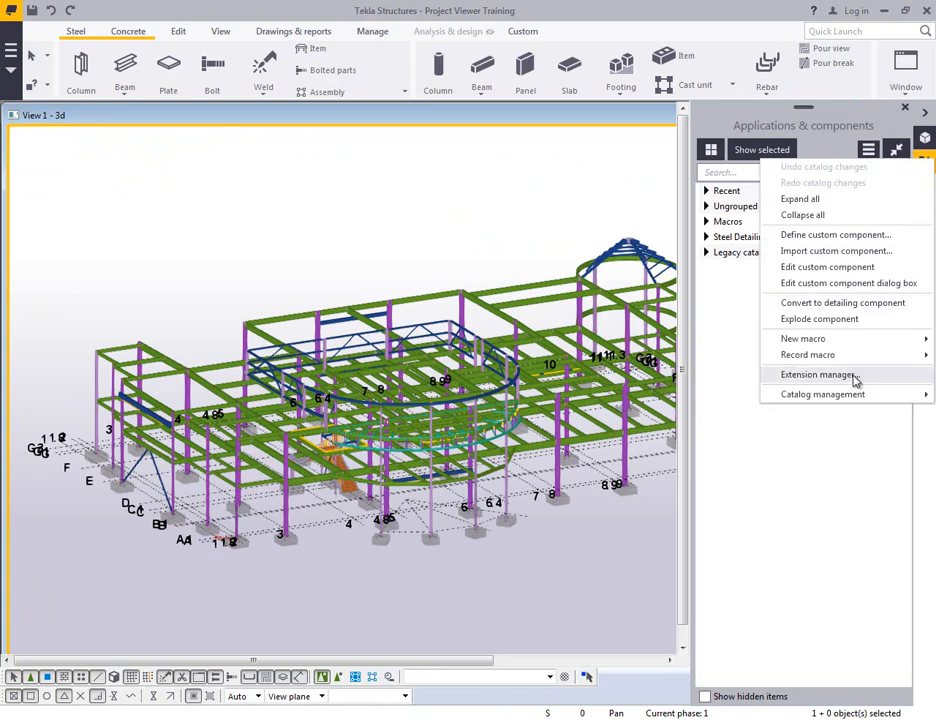
{"action": "left_click", "coordinate": [818, 374]}
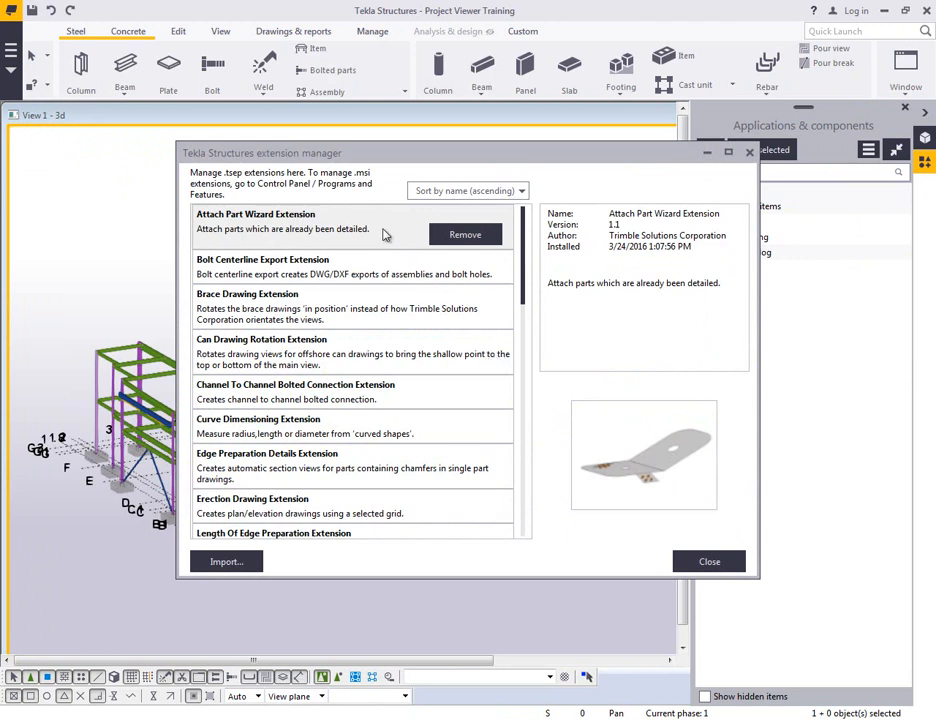
{"action": "mouse_move", "coordinate": [388, 236]}
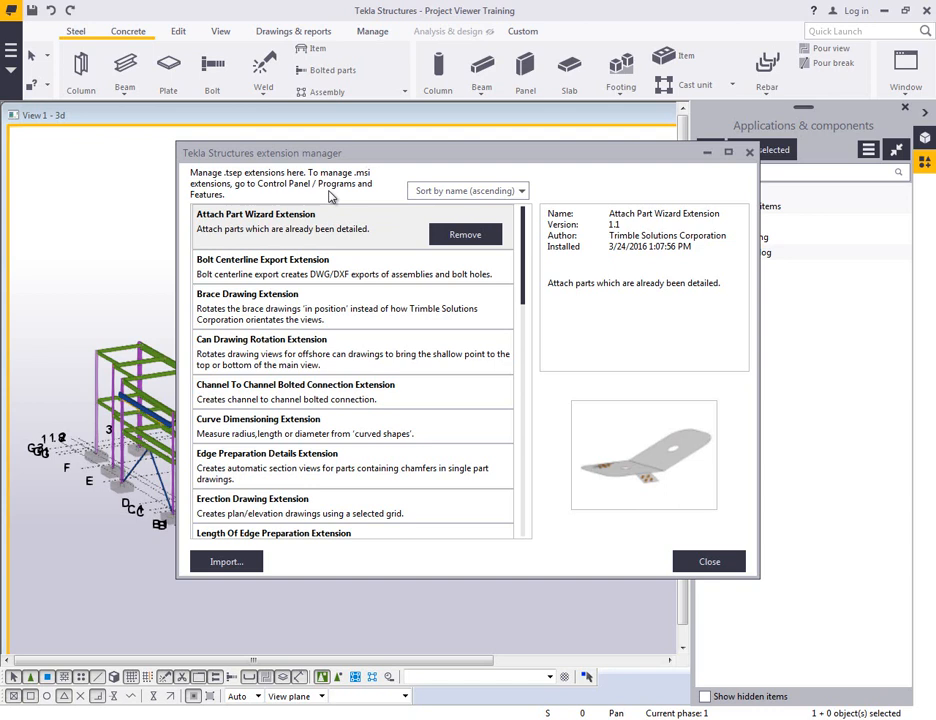
{"action": "mouse_move", "coordinate": [358, 188]}
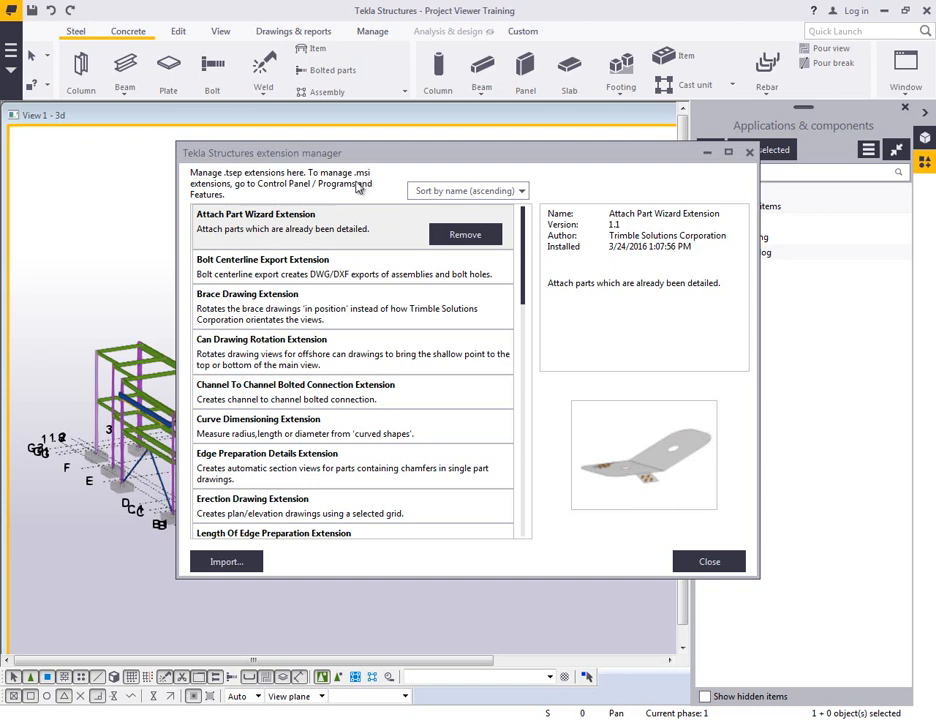
{"action": "mouse_move", "coordinate": [368, 348]}
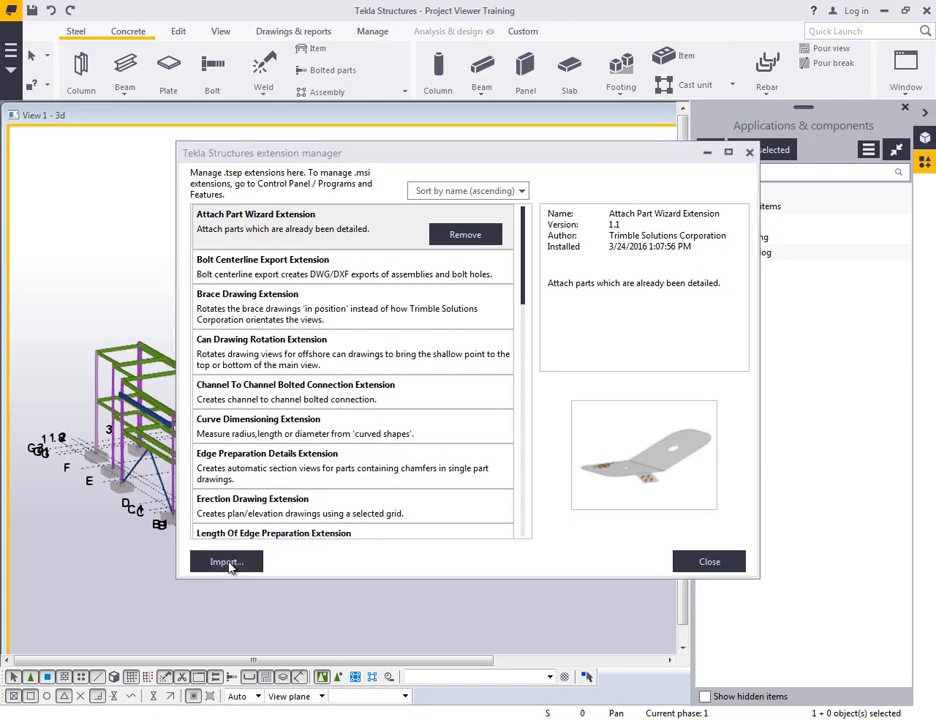
Import Publish3D_PDF_2016_4.0.tsep, accepting the unsigned package warning.
{"action": "left_click", "coordinate": [226, 560]}
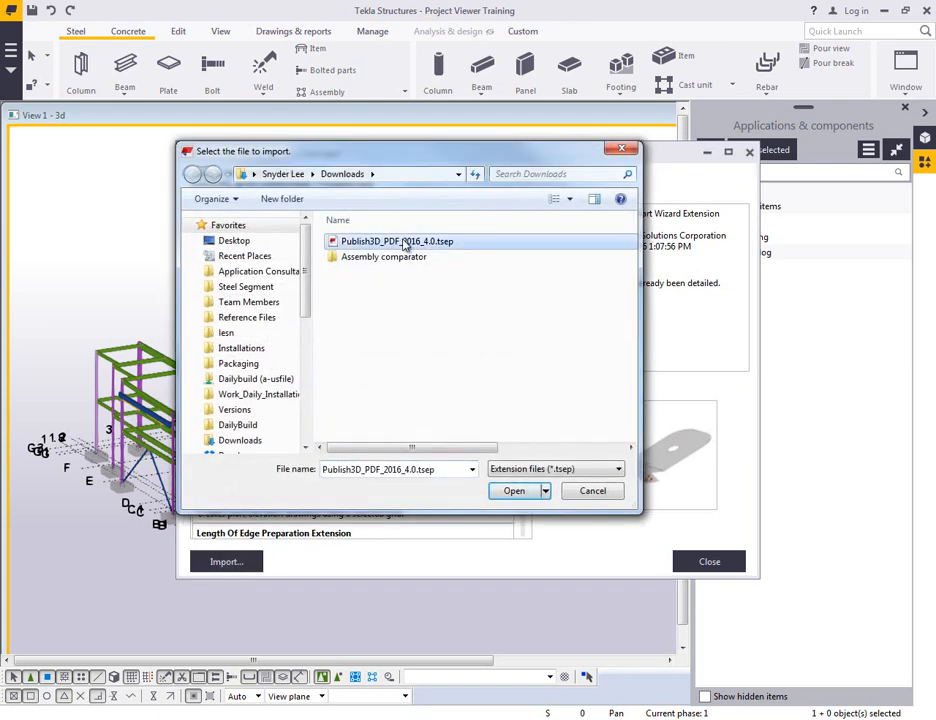
{"action": "left_click", "coordinate": [514, 490]}
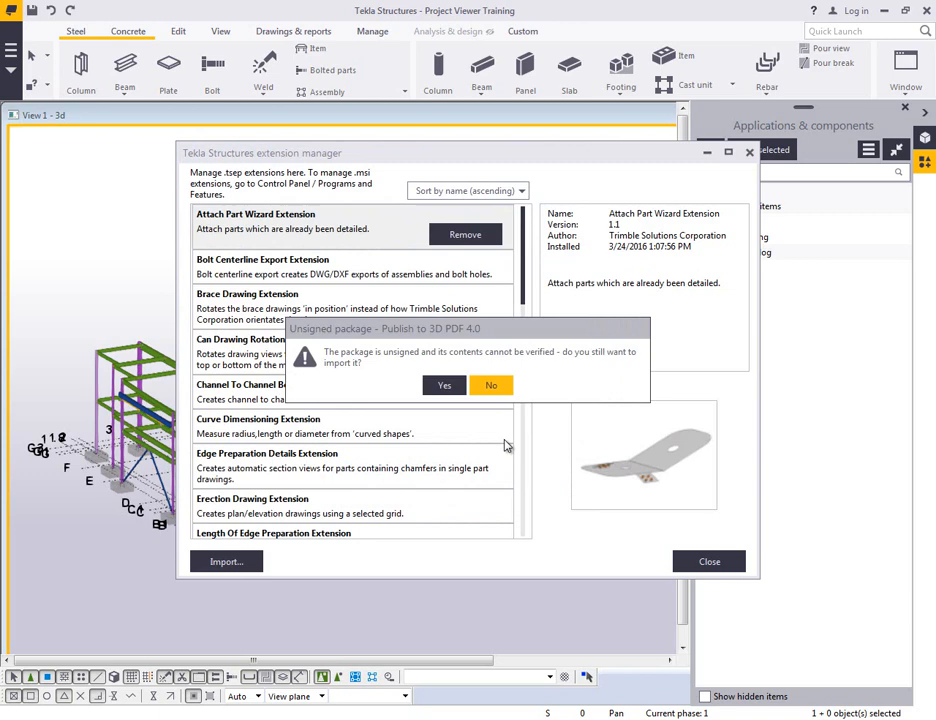
{"action": "left_click", "coordinate": [444, 384]}
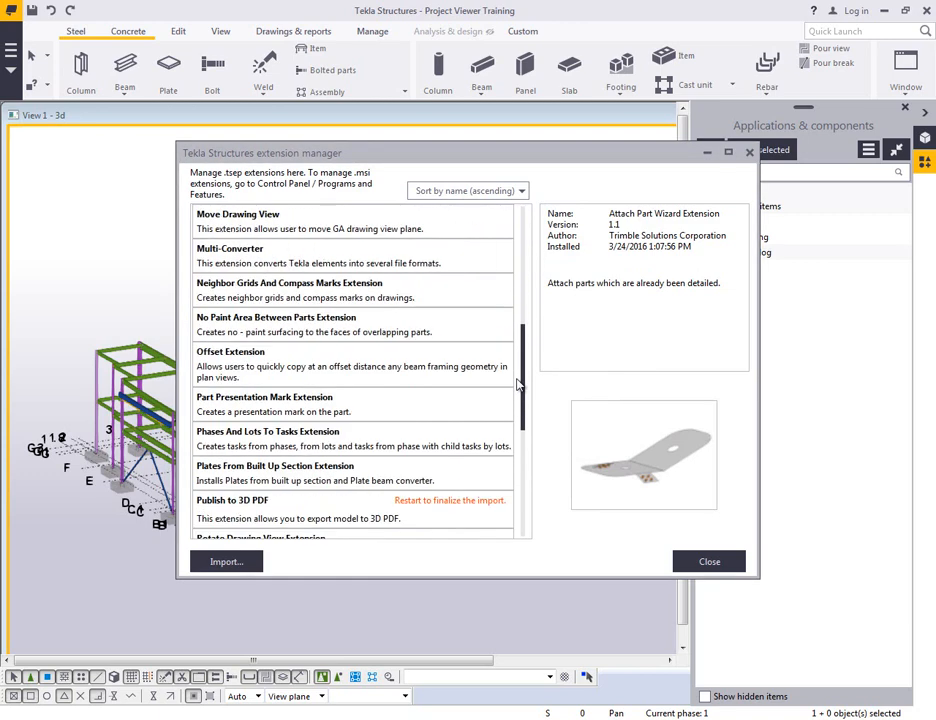
{"action": "scroll", "scroll_direction": "down", "scroll_amount": 3}
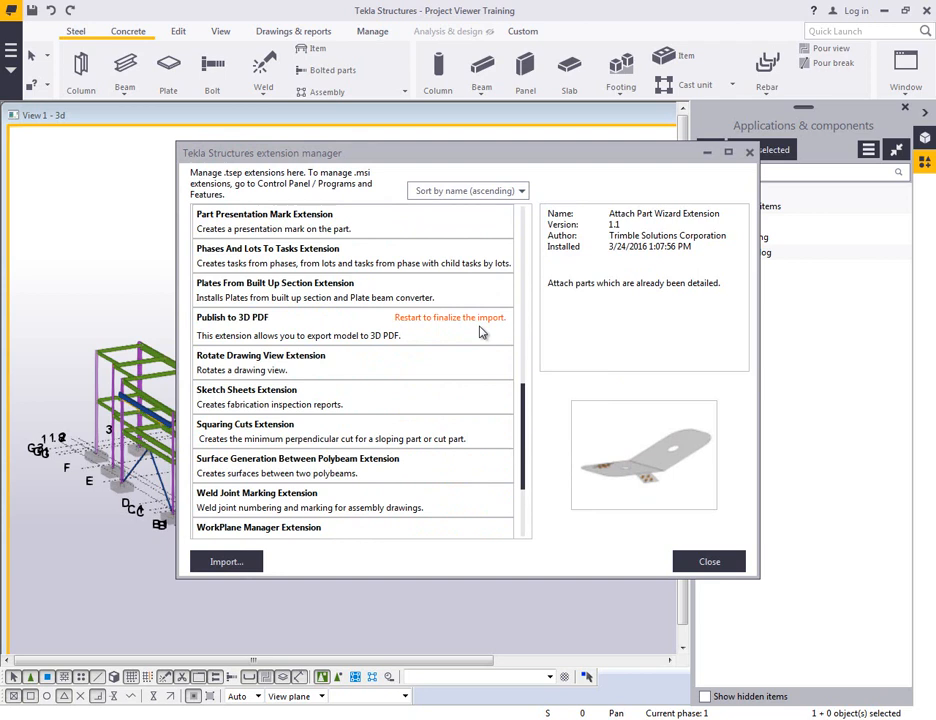
{"action": "mouse_move", "coordinate": [478, 332]}
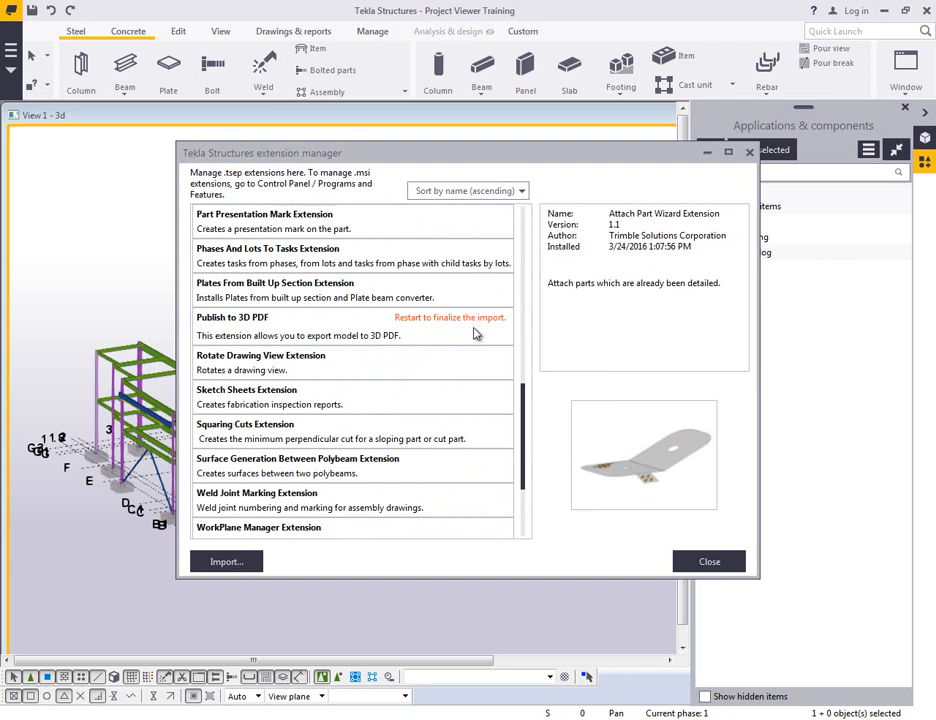
{"action": "mouse_move", "coordinate": [764, 218]}
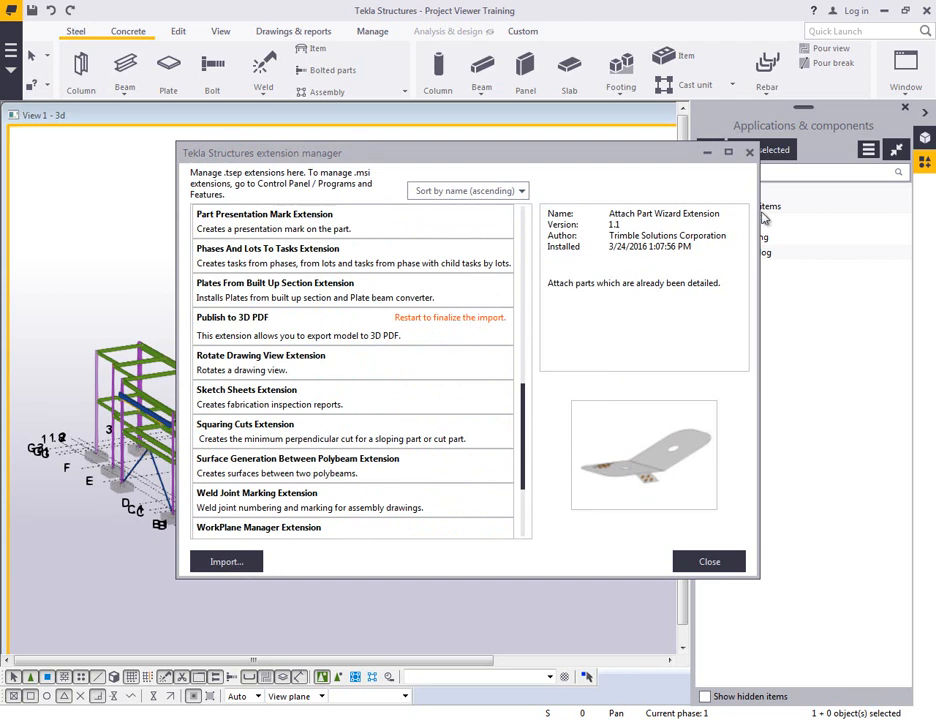
Review the Plates From Built Up Section extension details and close the extension manager.
{"action": "left_click", "coordinate": [276, 290]}
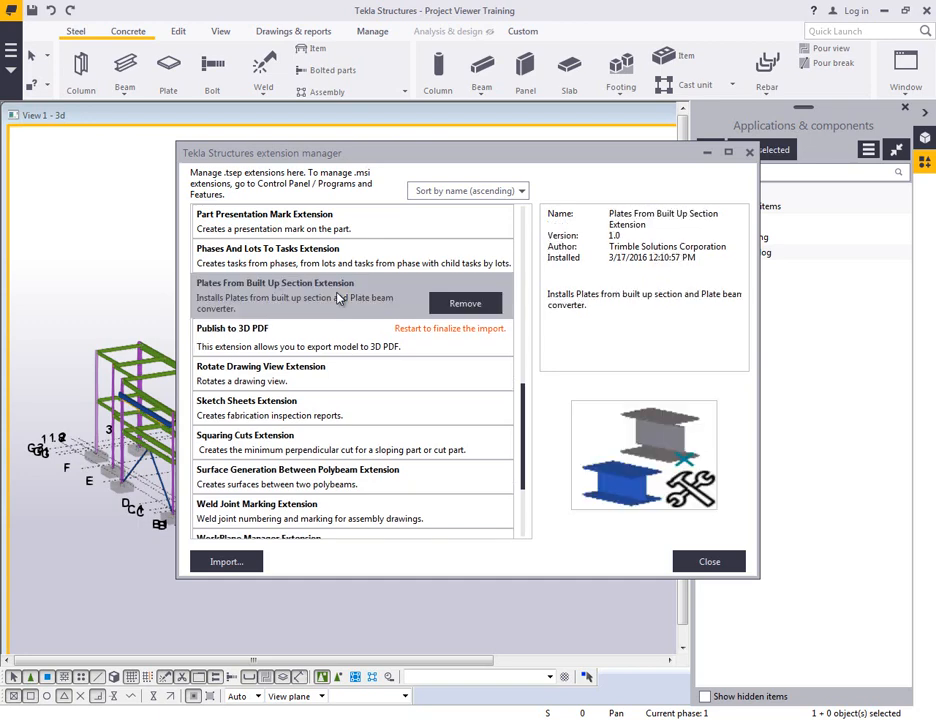
{"action": "left_click", "coordinate": [708, 560]}
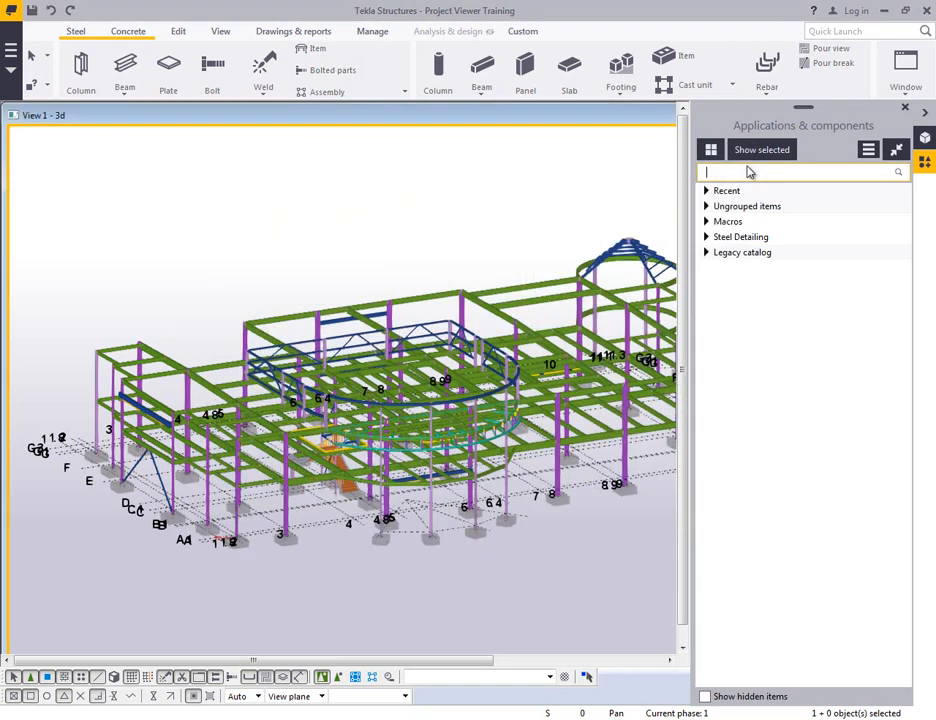
Filter the catalog with 'built up' to find the Plates from built up section component.
{"action": "type", "text": "built up"}
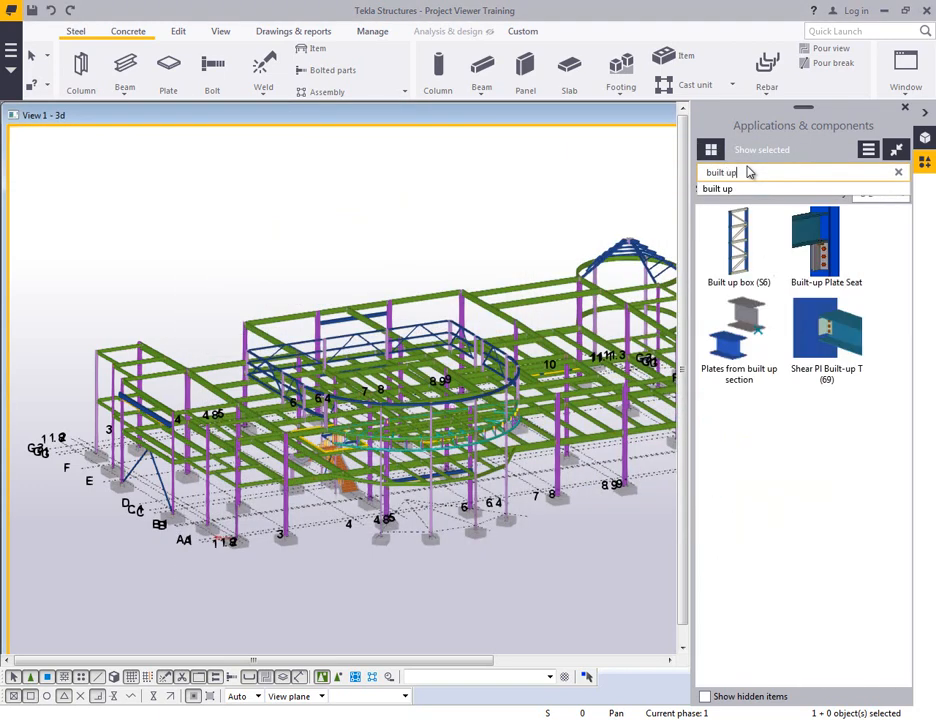